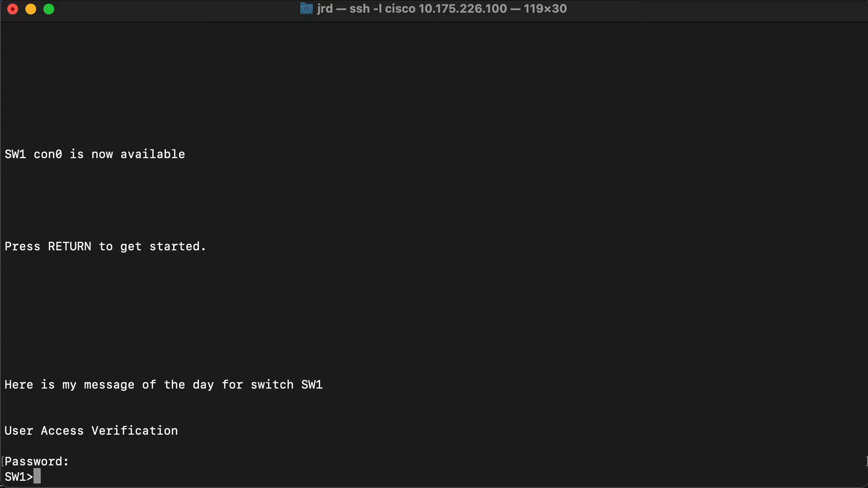
# Enter privileged mode with 'en' and global configuration with 'conf t' on SW1.
pyautogui.write('en')
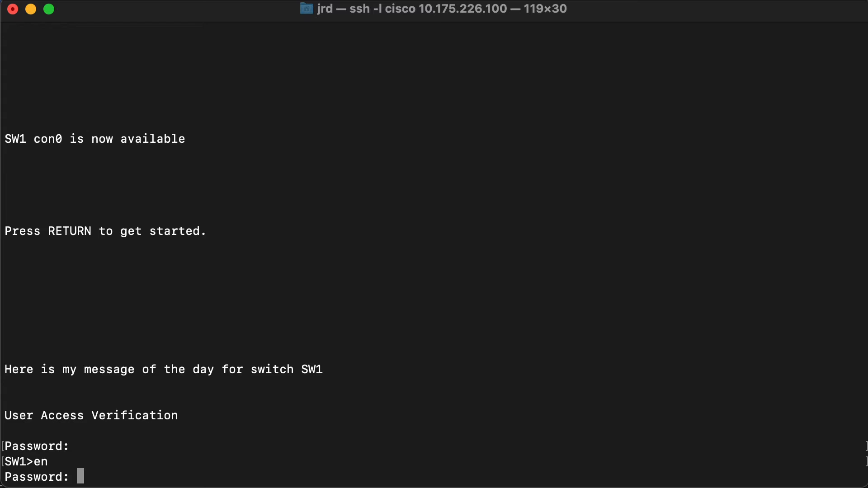
pyautogui.write('conf t')
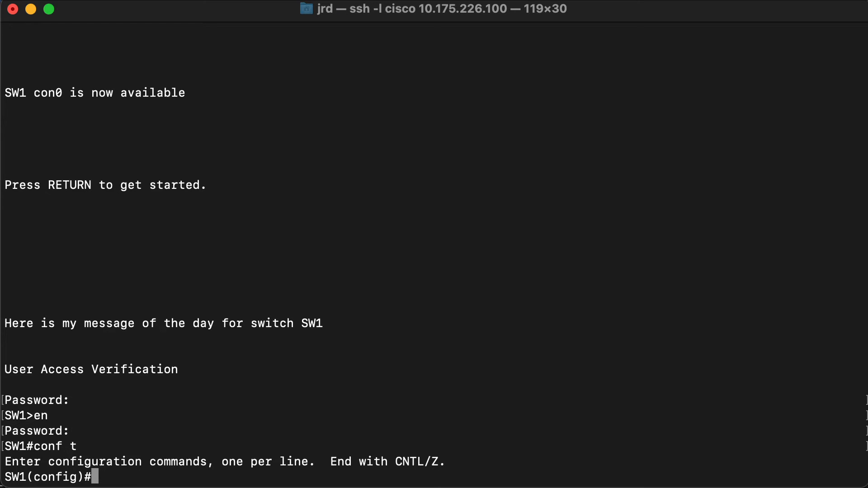
# Enter interface configuration mode for vlan1 on SW1.
pyautogui.write('interface')
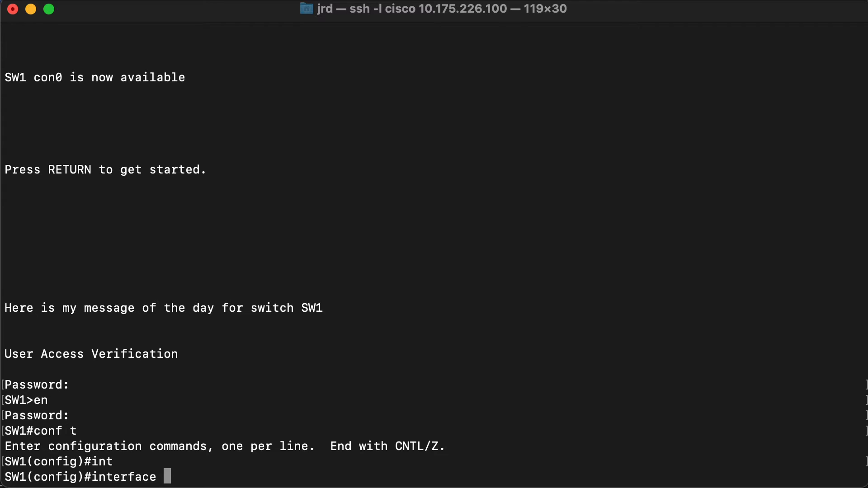
pyautogui.write('vlan')
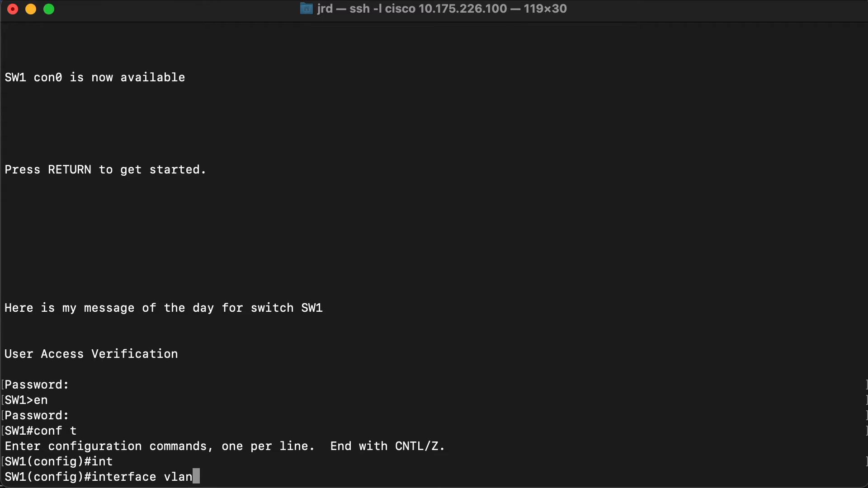
pyautogui.write('1')
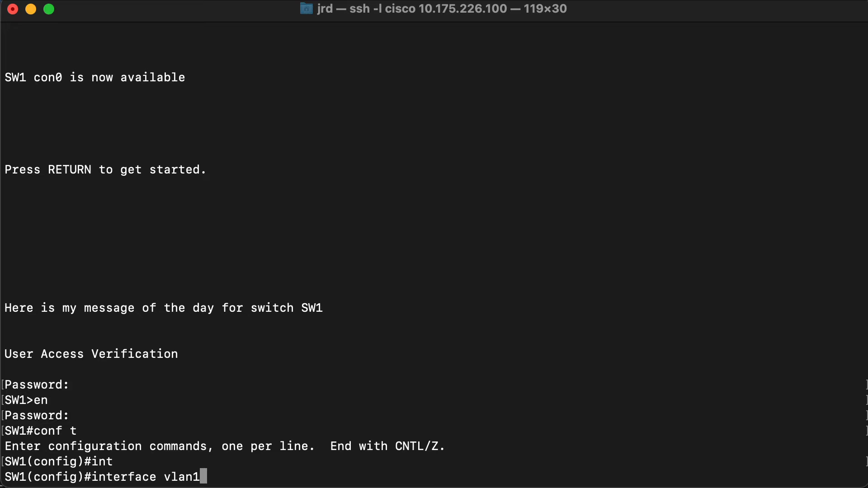
pyautogui.press('Return')
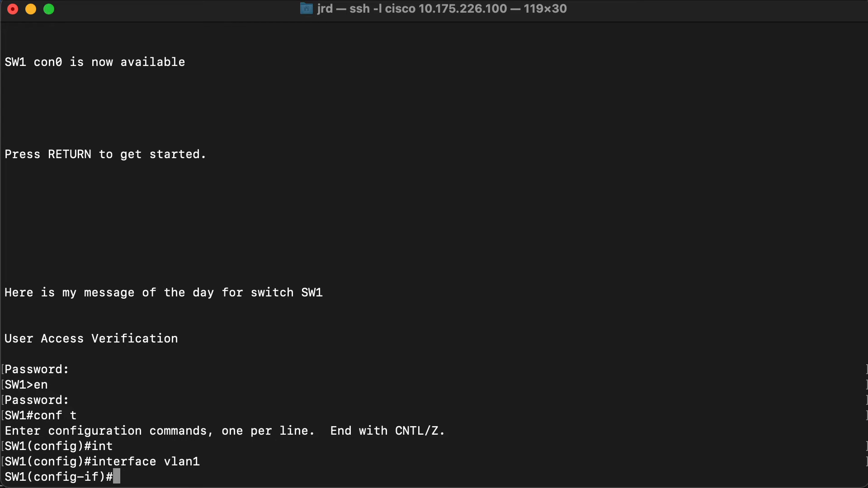
# Compose 'ip address 172.16.1.2 255.255.255.0' at the vlan1 config-if prompt.
pyautogui.doubleClick(89, 477)
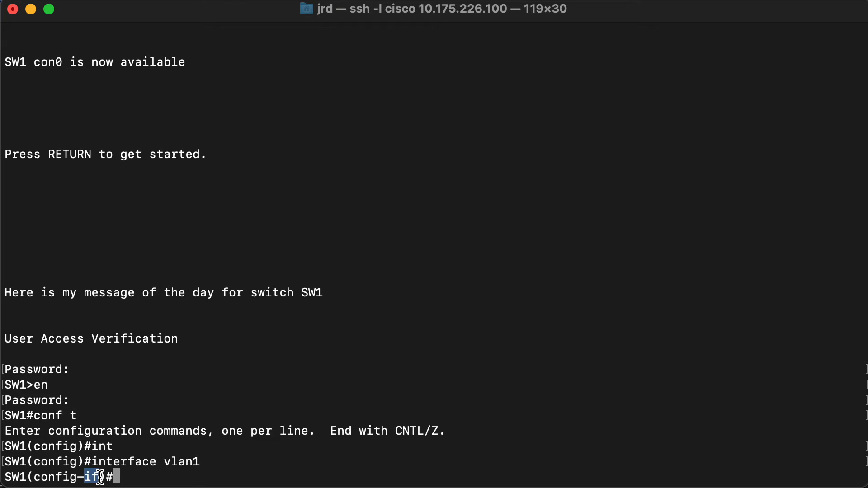
pyautogui.moveTo(418, 307)
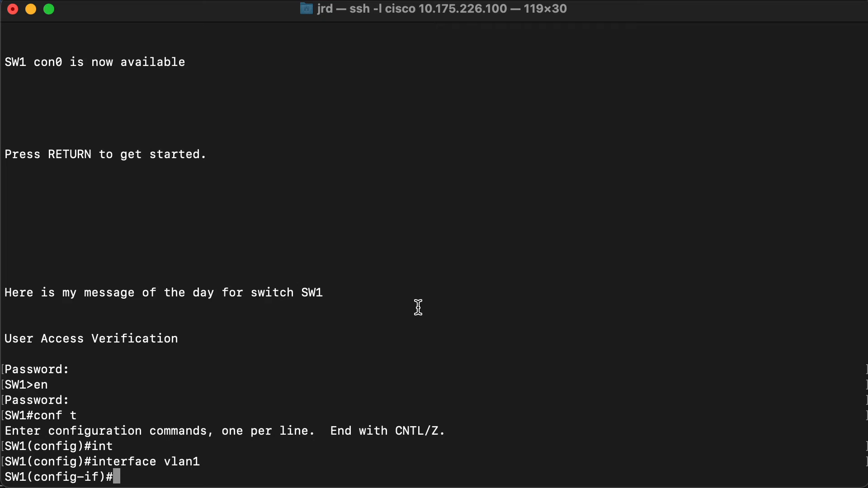
pyautogui.write('ip')
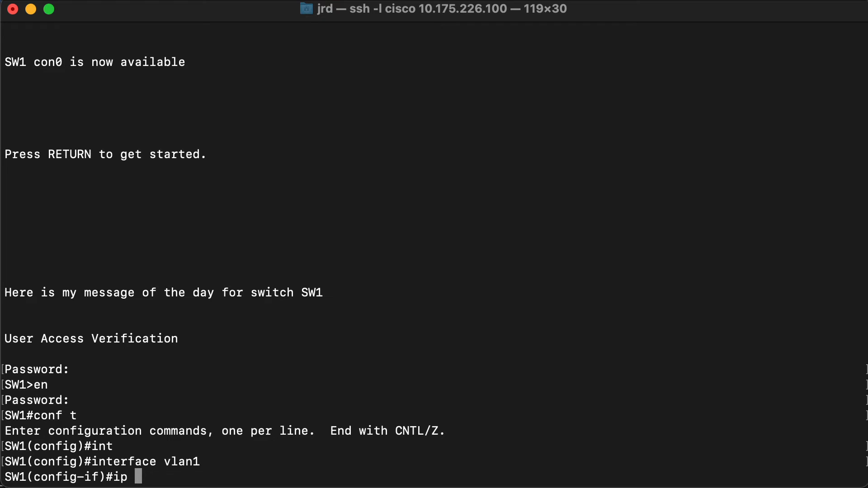
pyautogui.write('address')
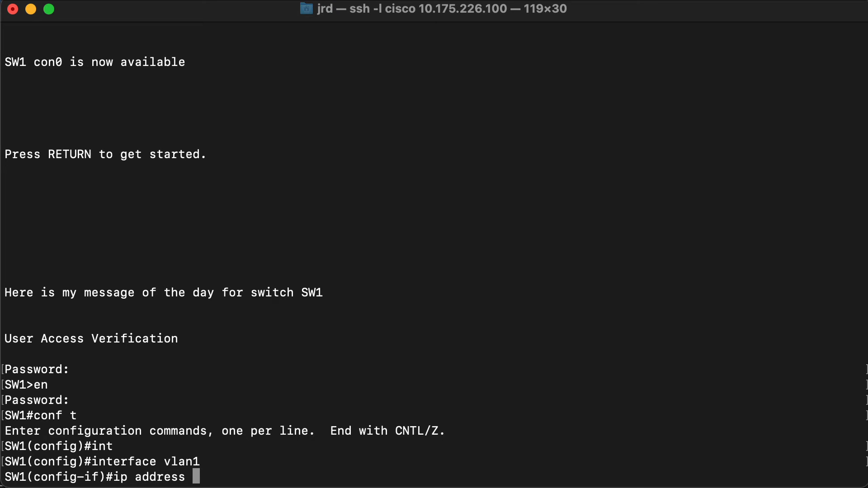
pyautogui.write('172')
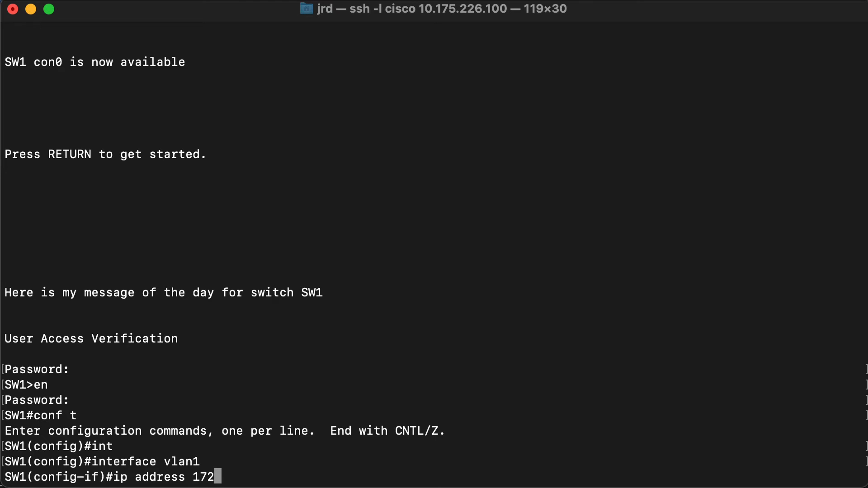
pyautogui.write('.16.1.2')
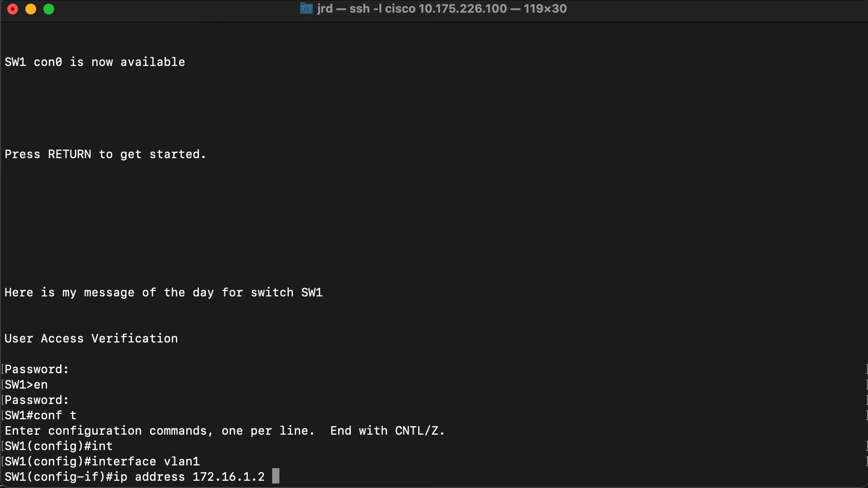
pyautogui.write('255.255.255.')
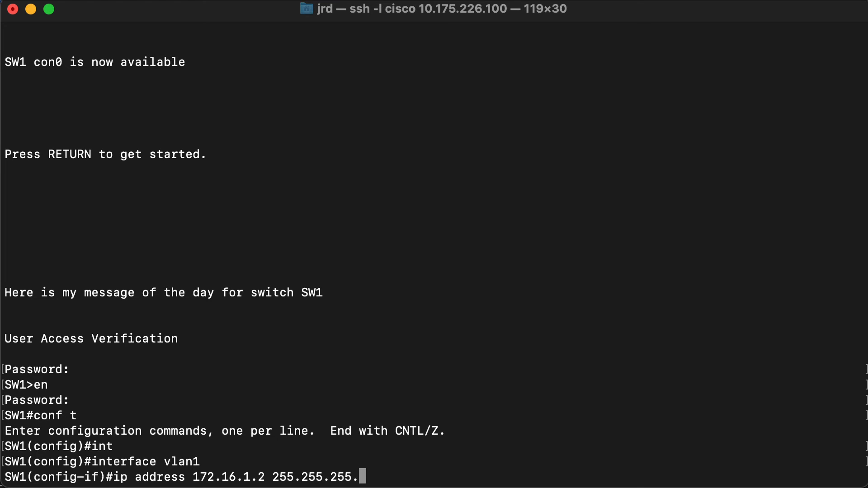
pyautogui.write('0')
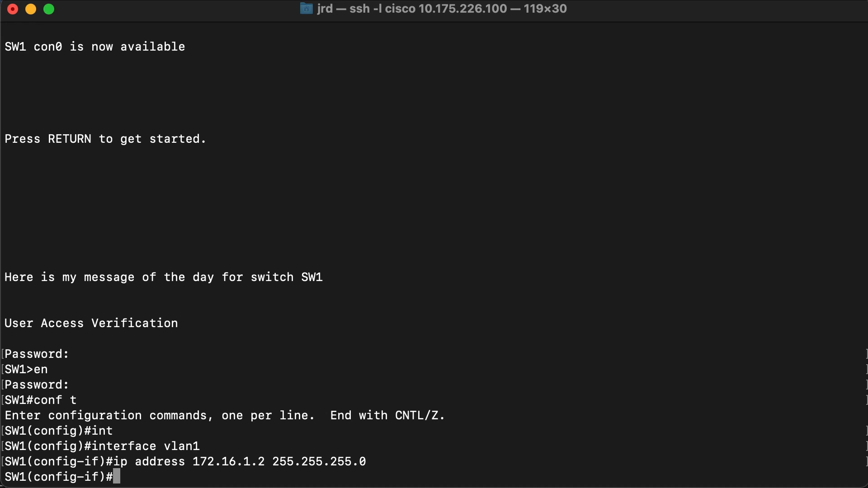
# Bring the vlan1 interface up with 'no shut' after applying its address.
pyautogui.write('no')
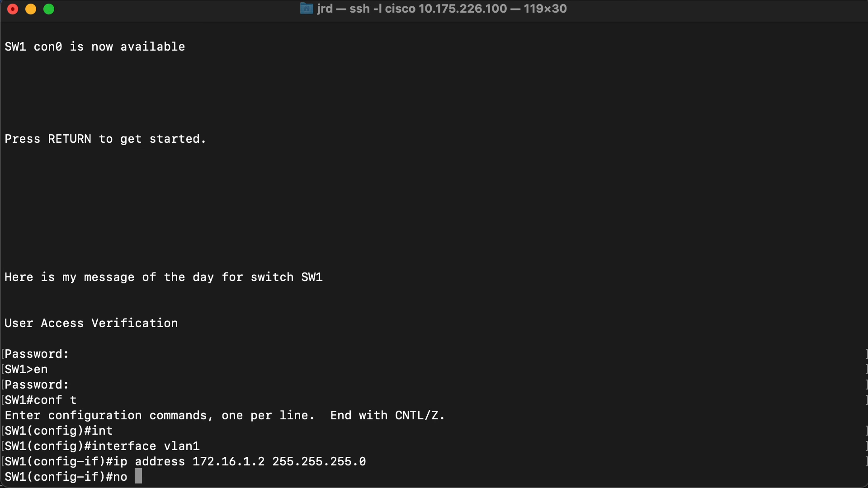
pyautogui.write('shut')
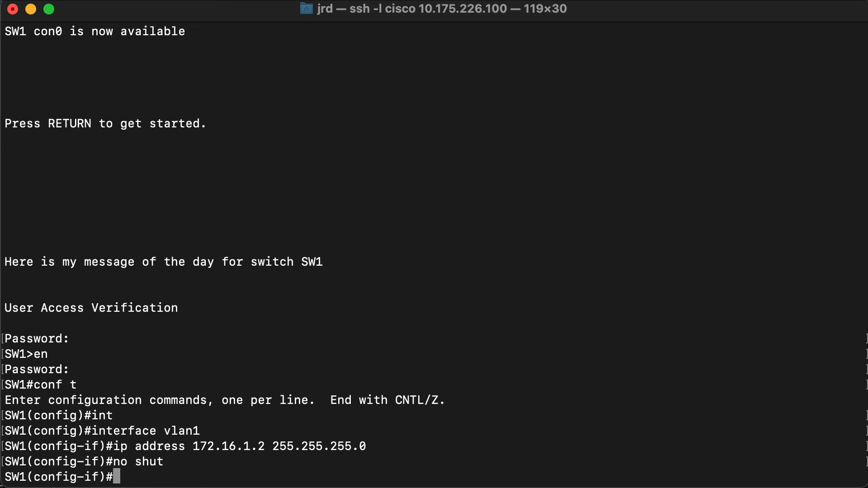